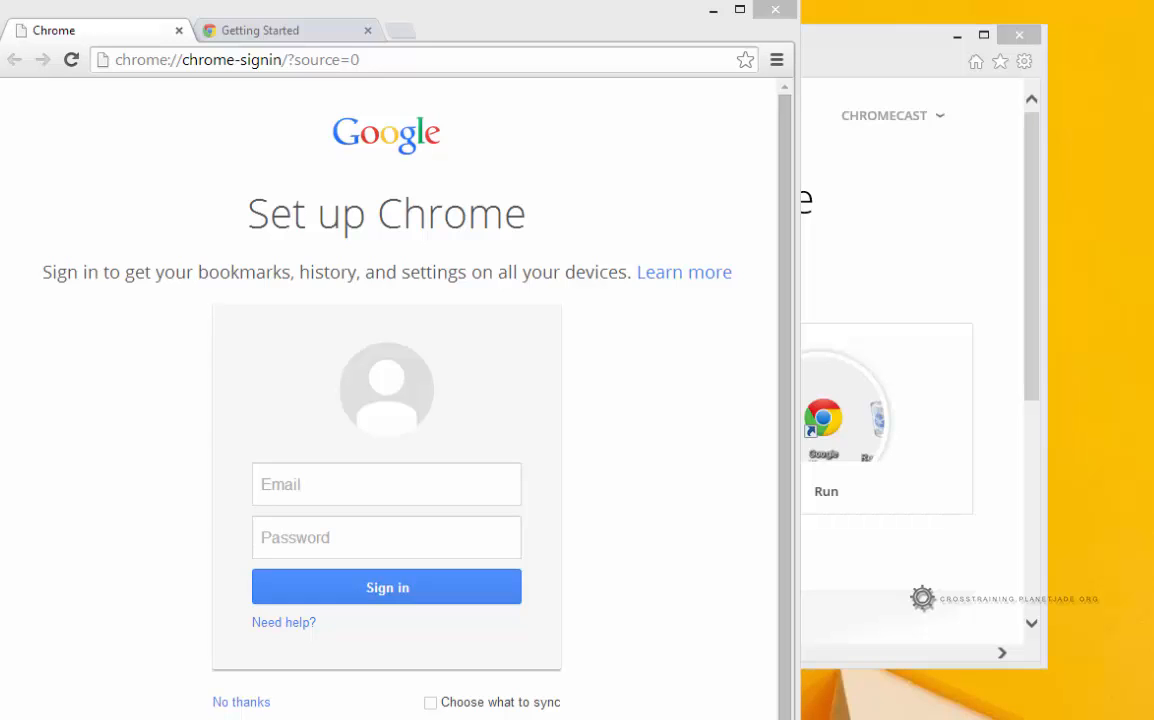
pyautogui.moveTo(845, 373)
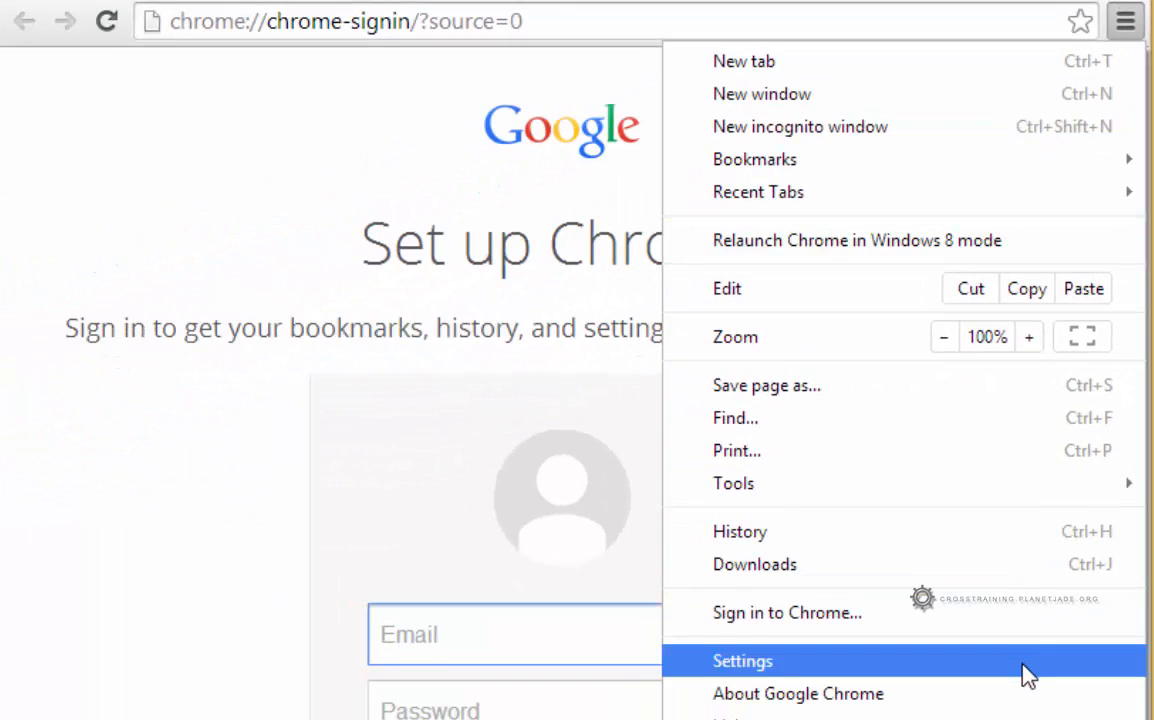
# - Open Chrome Settings and expand 'Show advanced settings…' to reveal privacy options
pyautogui.click(742, 661)
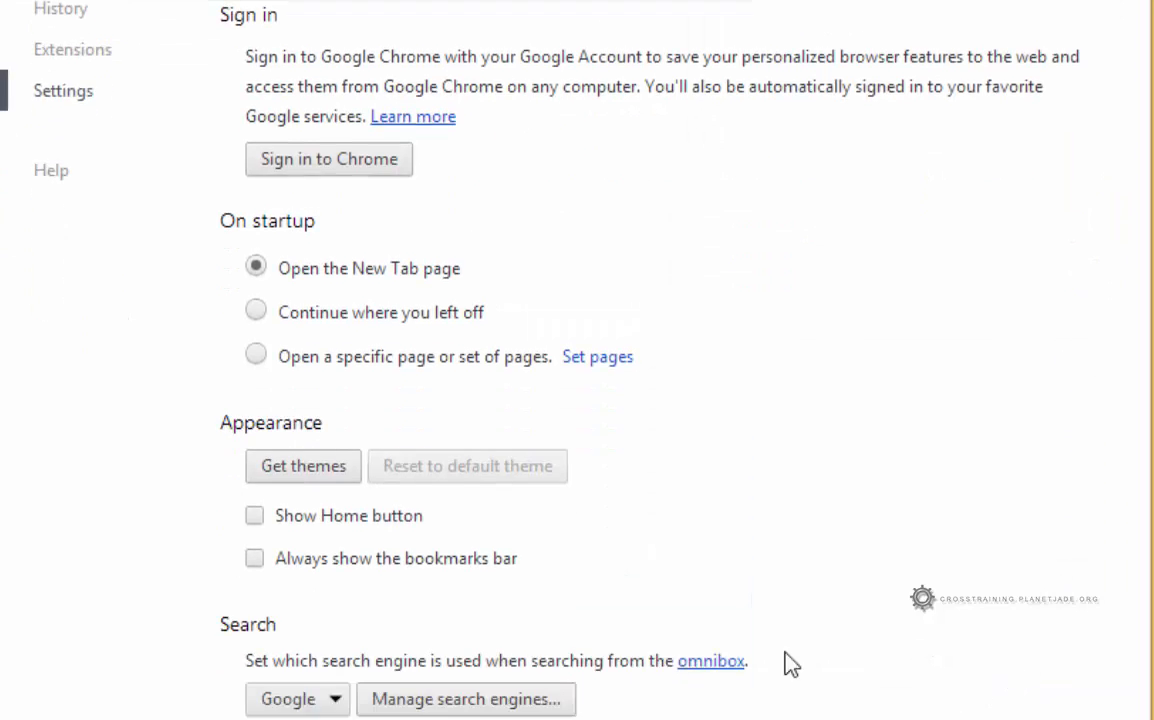
pyautogui.scroll(-3)
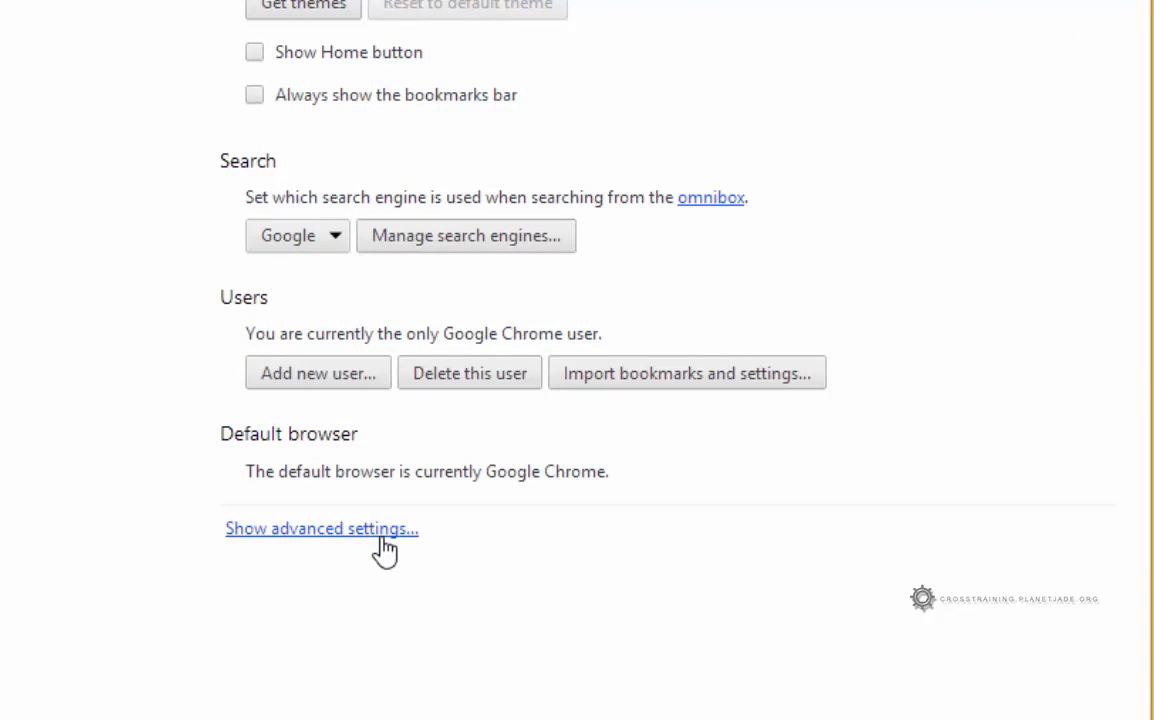
pyautogui.click(321, 528)
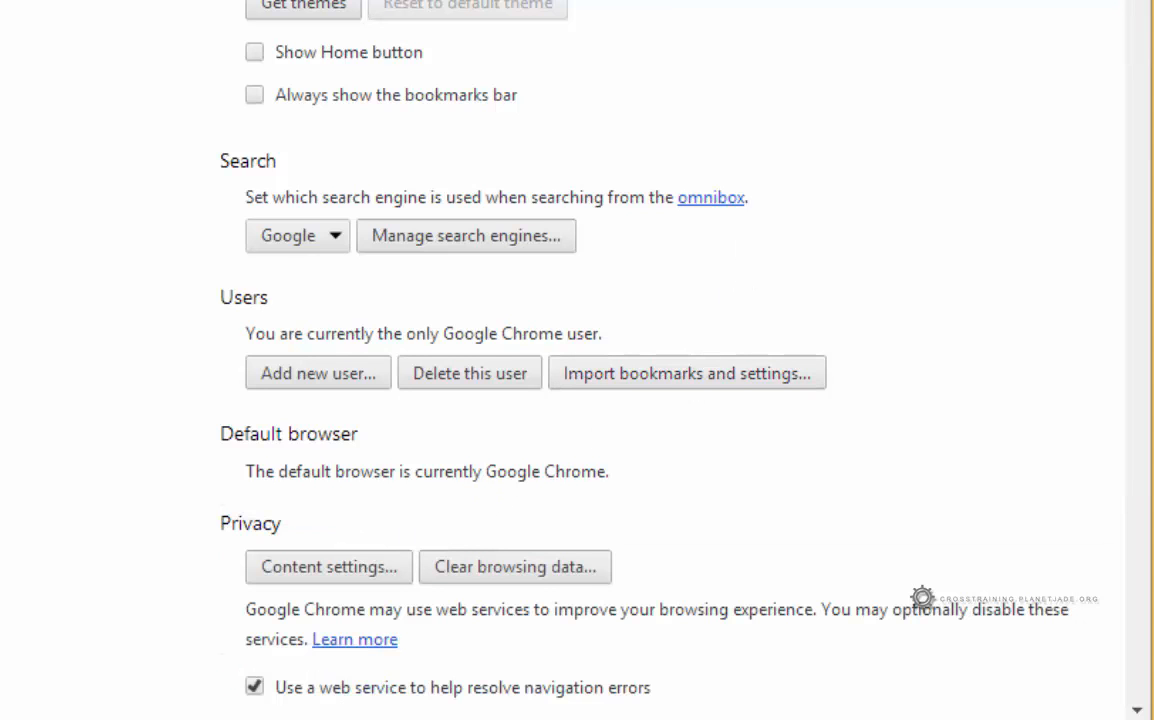
pyautogui.scroll(3)
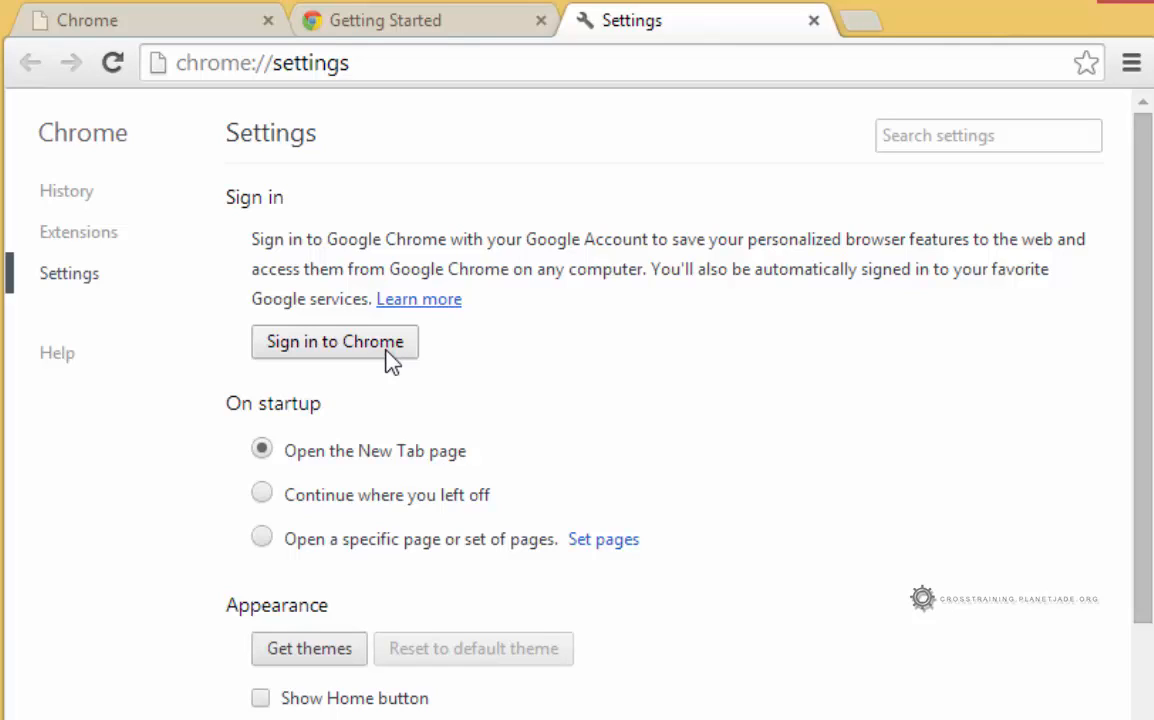
pyautogui.moveTo(266, 362)
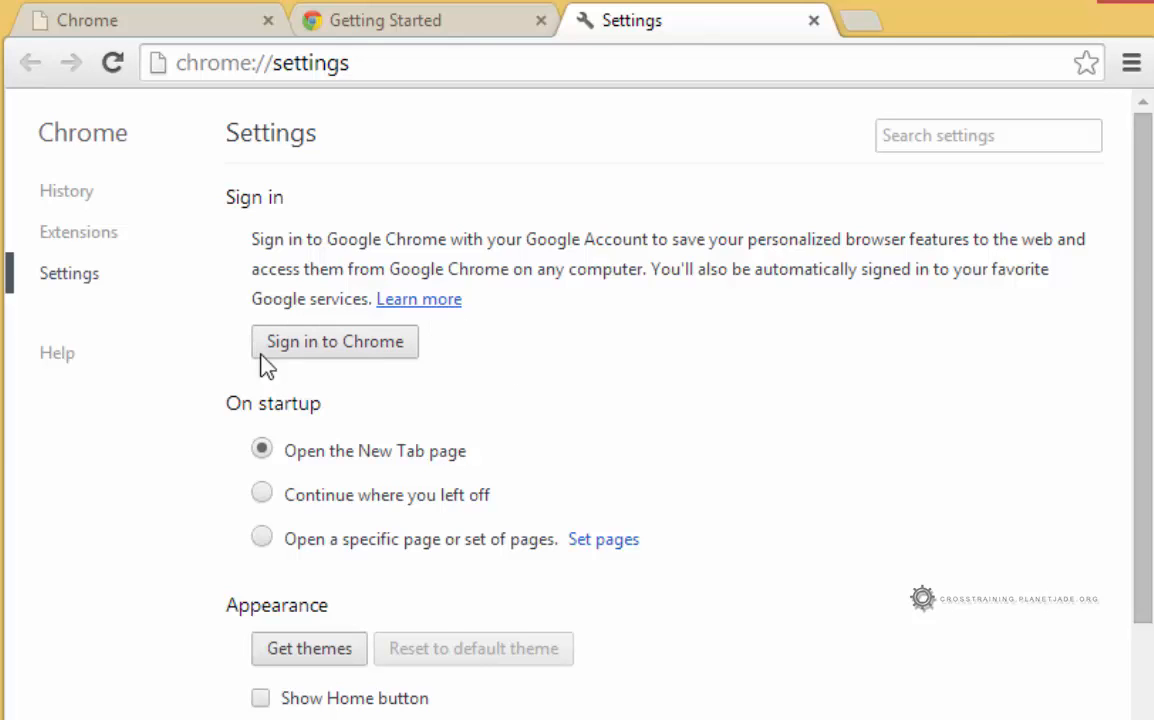
pyautogui.moveTo(632, 458)
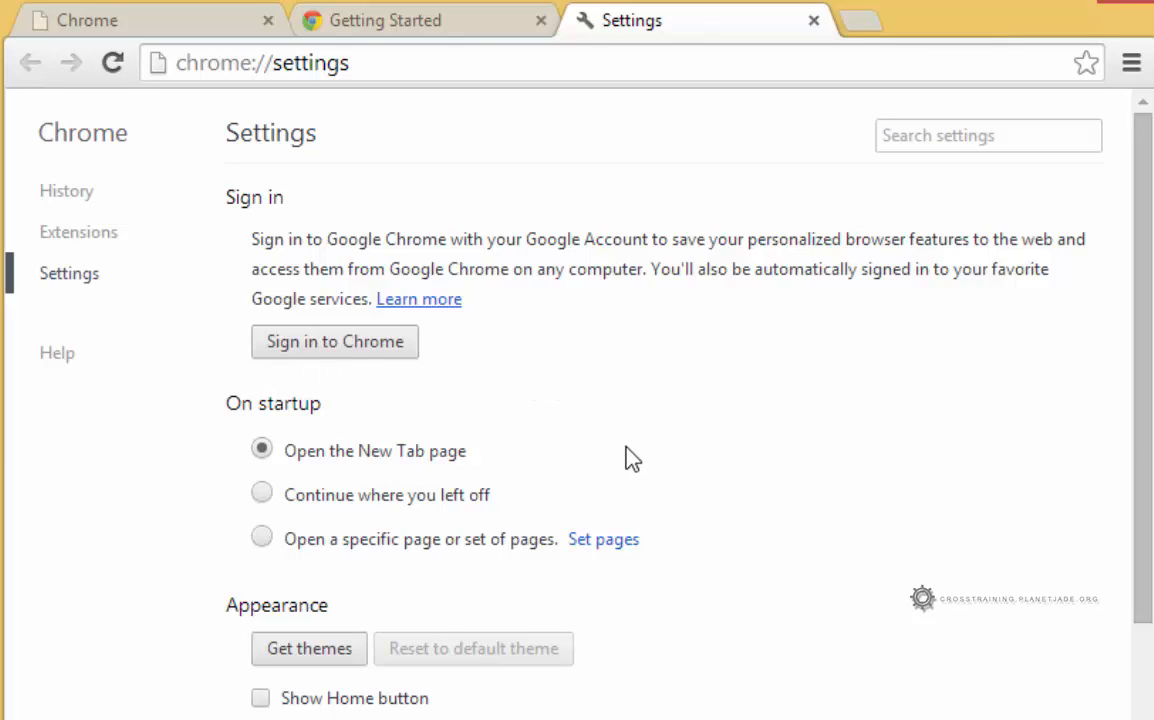
# - In Downloads, enable 'Ask where to save each file before downloading'
pyautogui.scroll(-3)
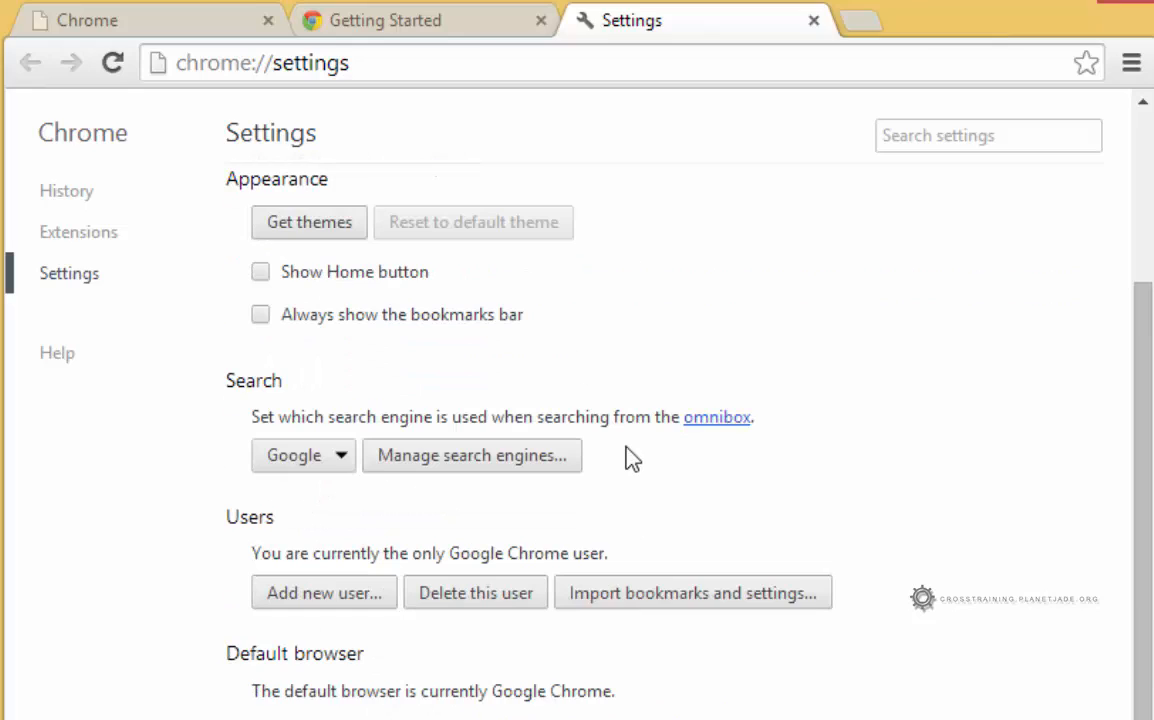
pyautogui.scroll(-3)
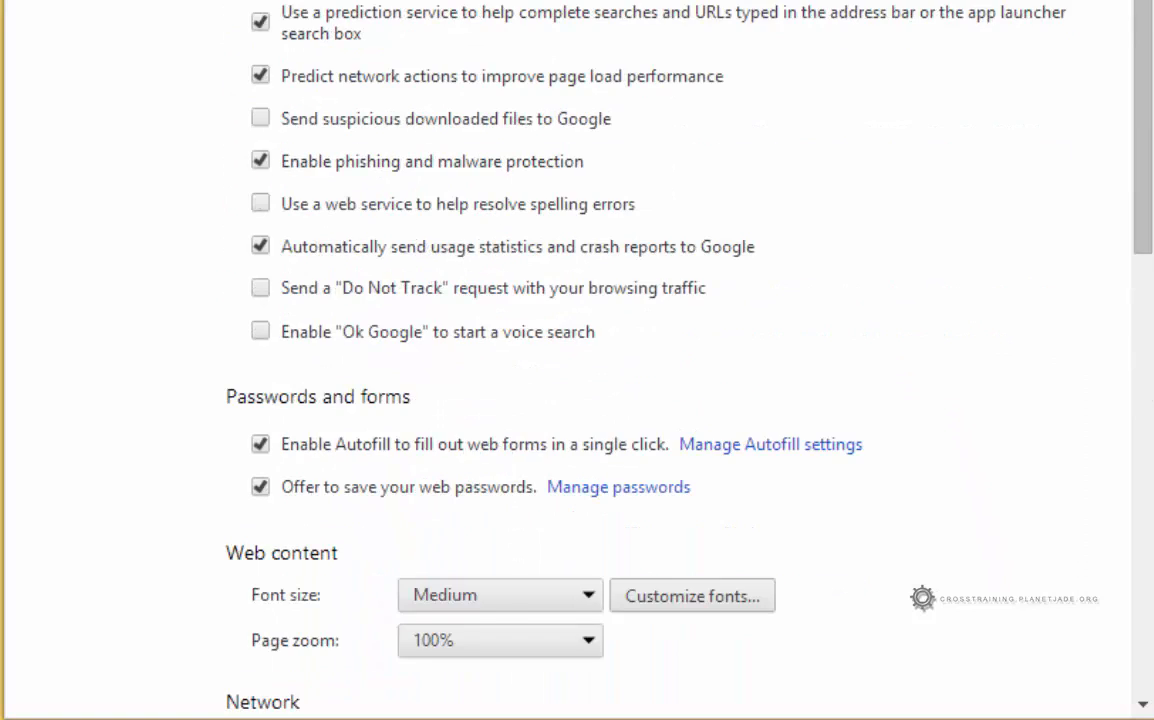
pyautogui.scroll(-3)
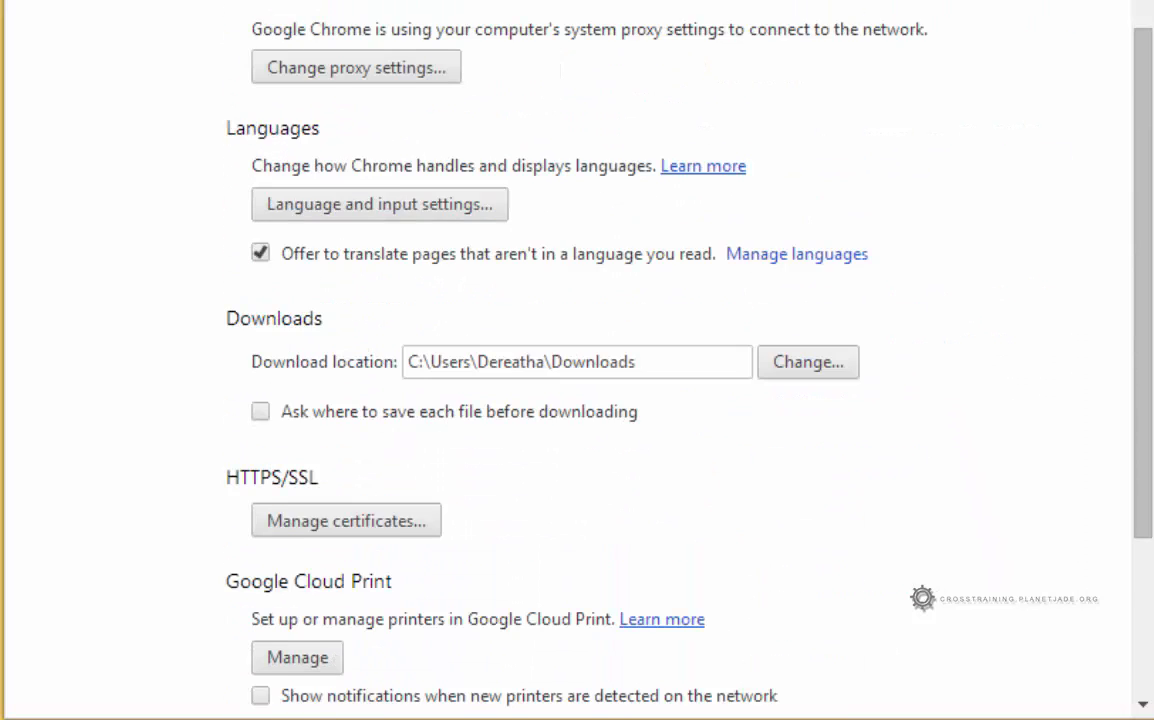
pyautogui.scroll(-3)
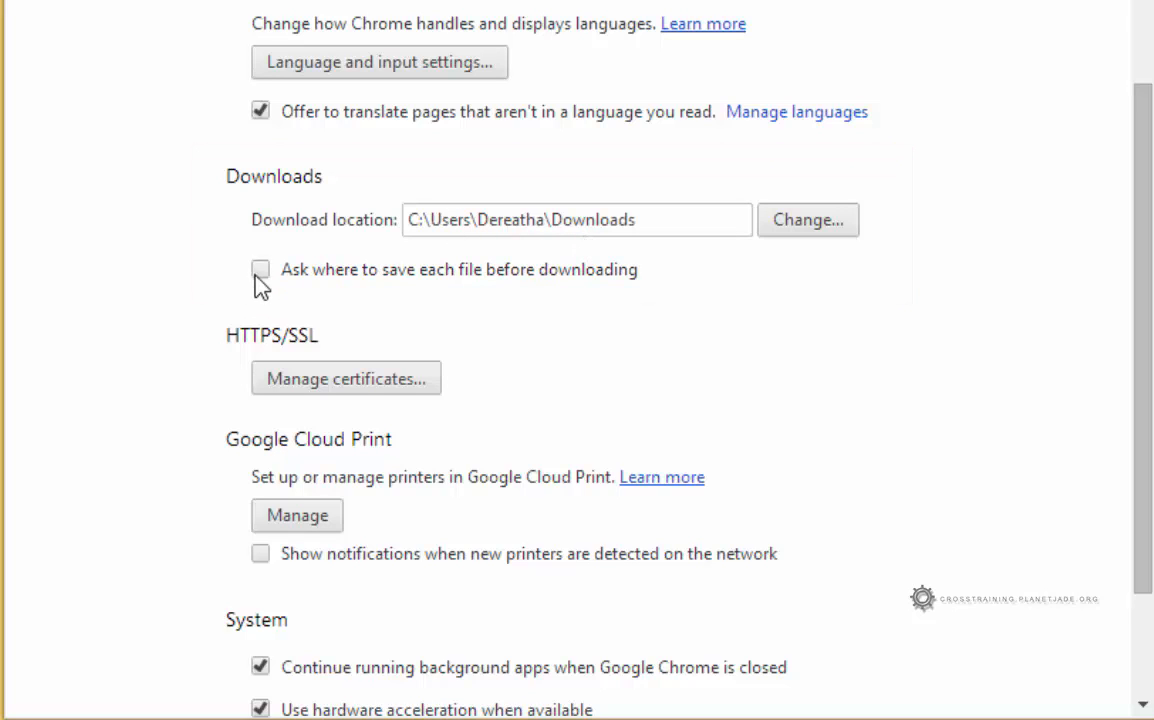
pyautogui.click(260, 269)
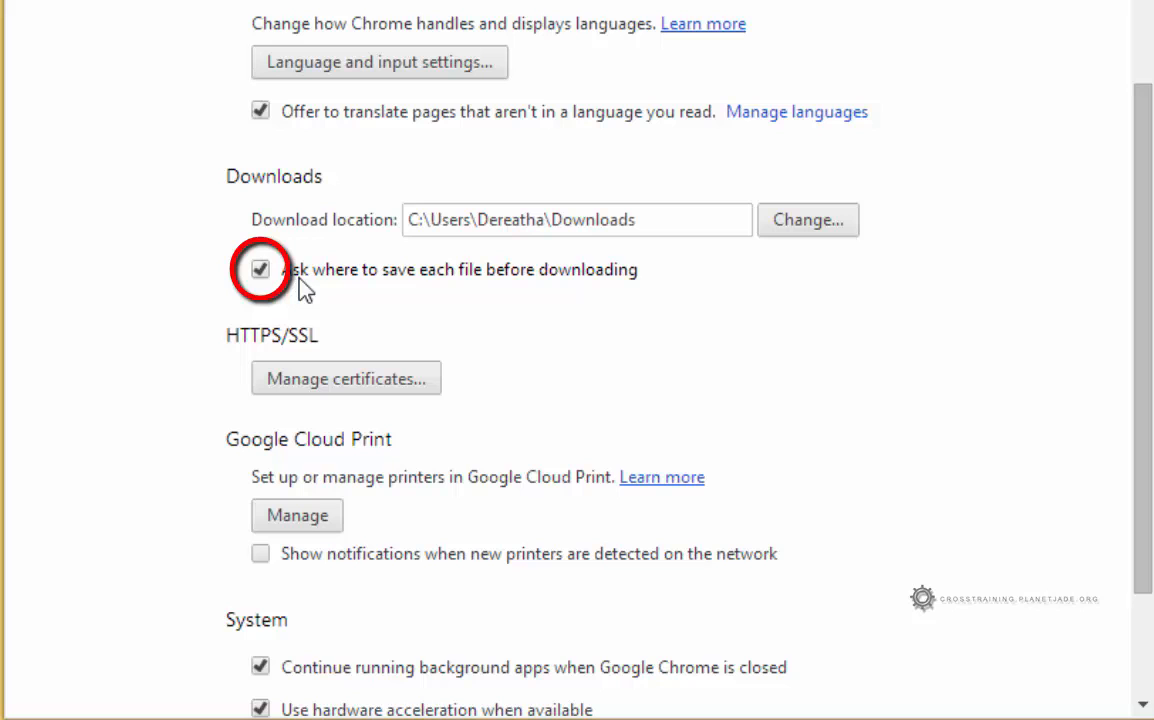
pyautogui.moveTo(589, 306)
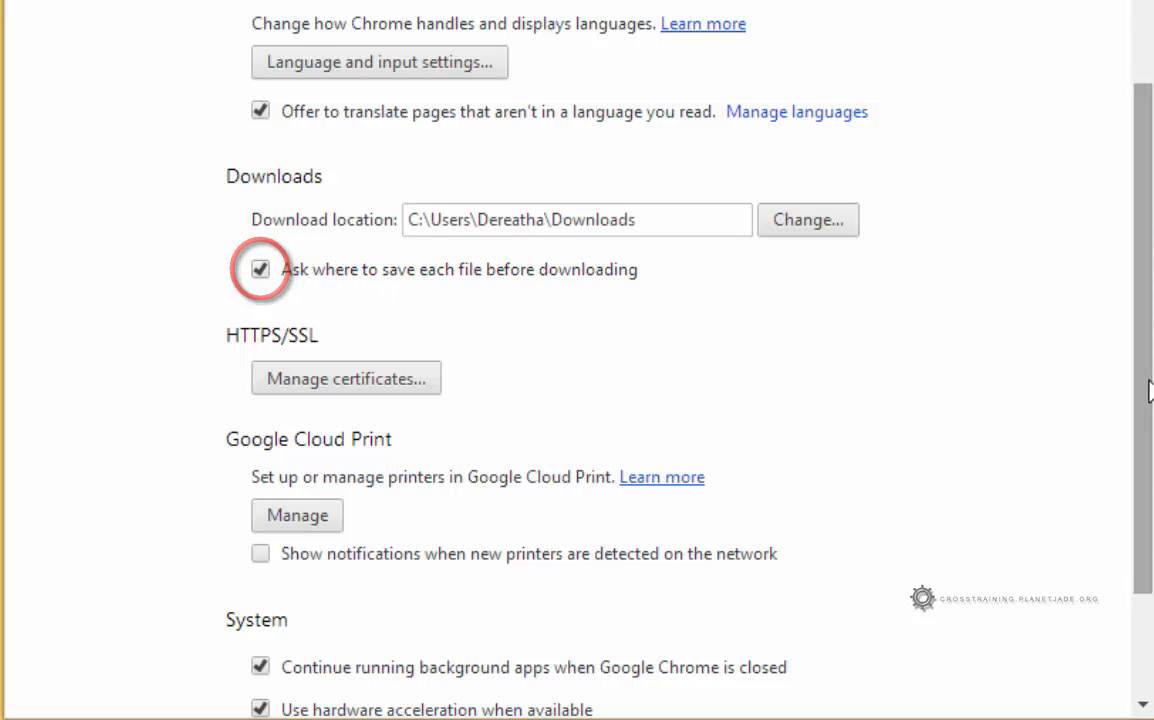
pyautogui.scroll(-3)
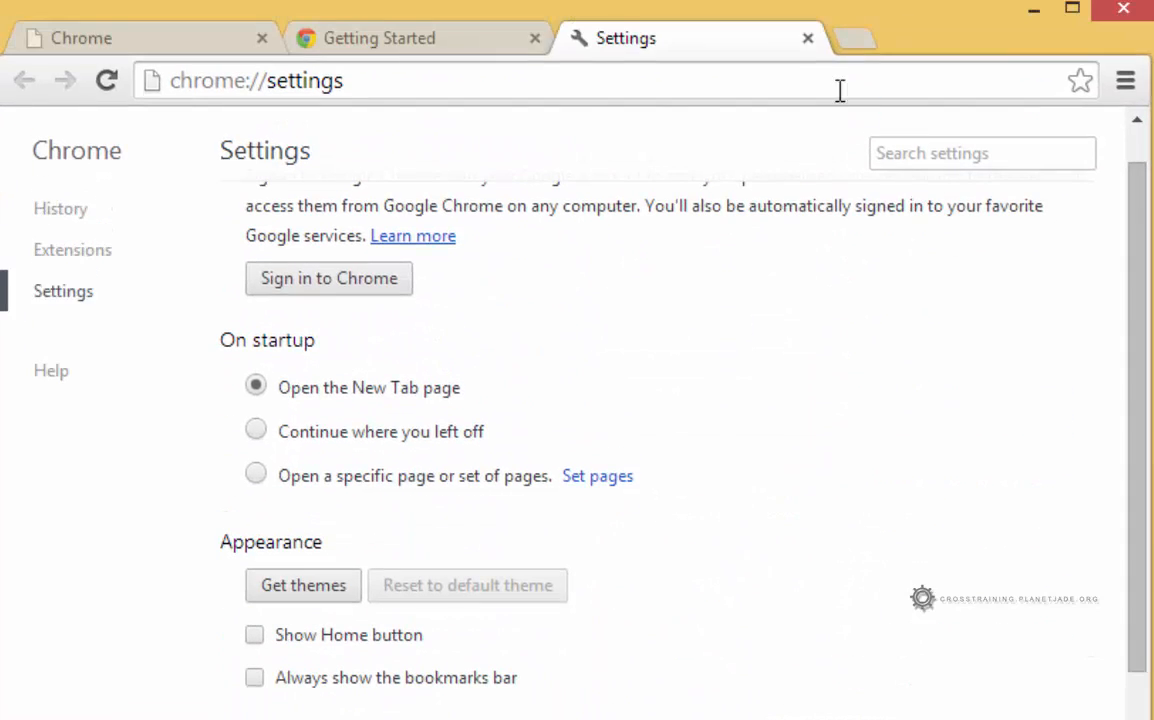
# - Switch to the 'Chrome' tab showing the Set up Chrome sign-in form
pyautogui.click(328, 278)
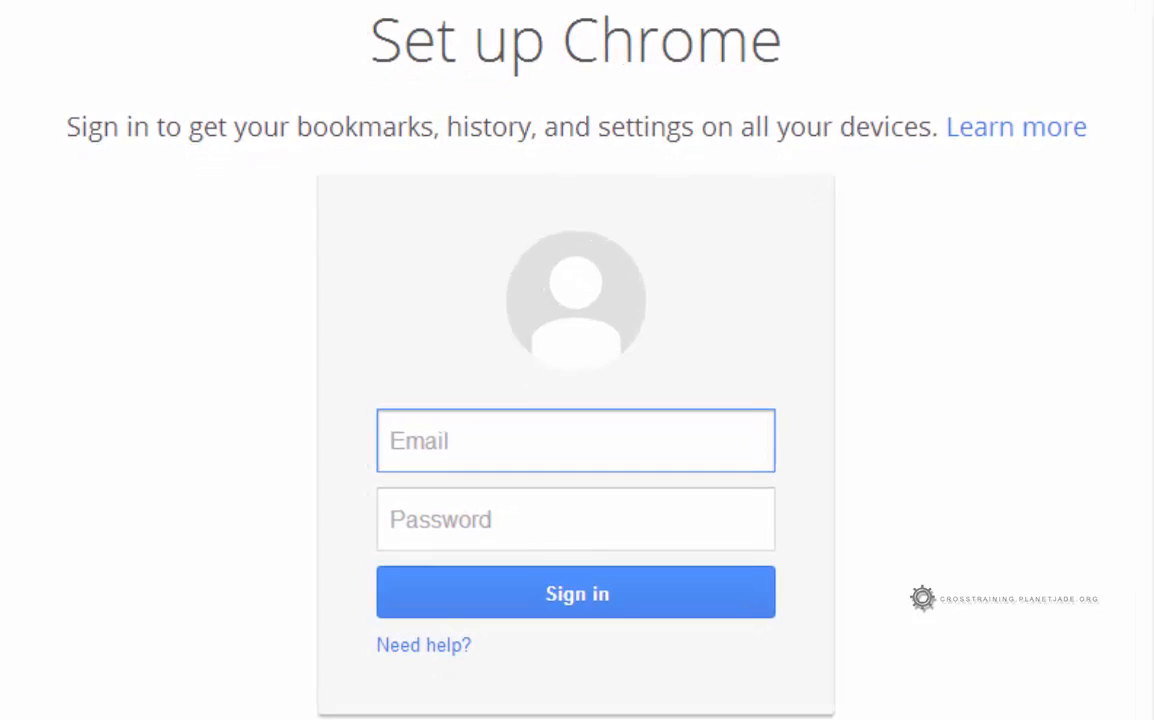
pyautogui.moveTo(849, 452)
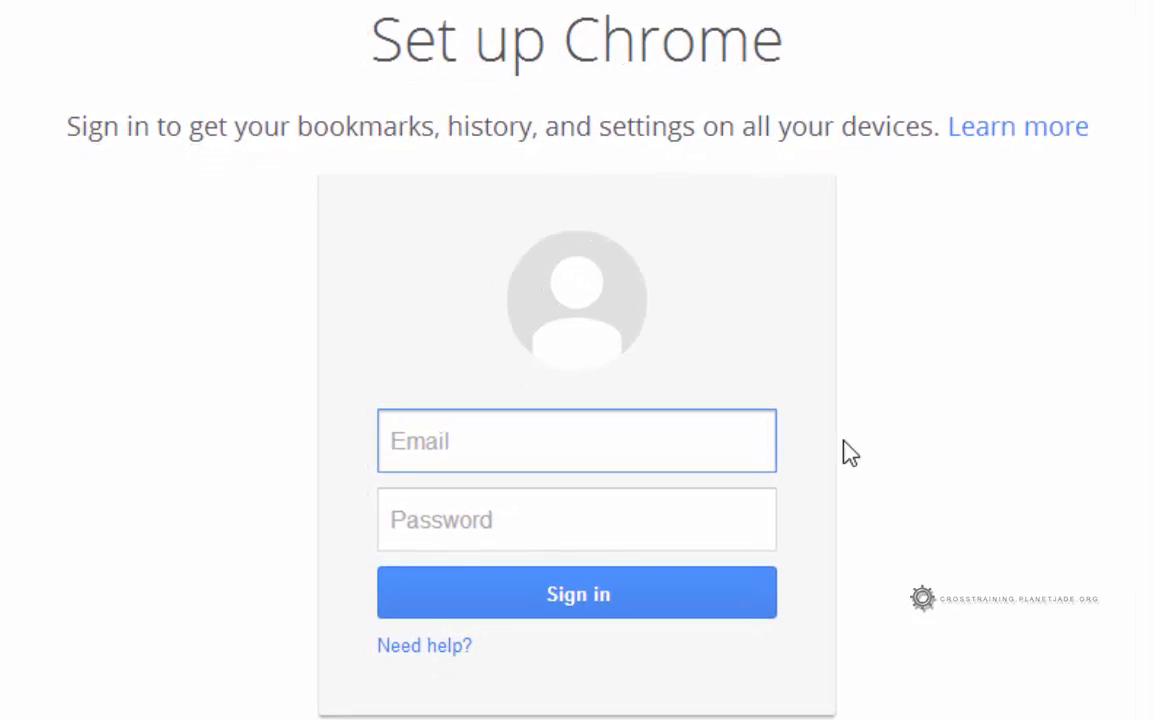
pyautogui.moveTo(790, 450)
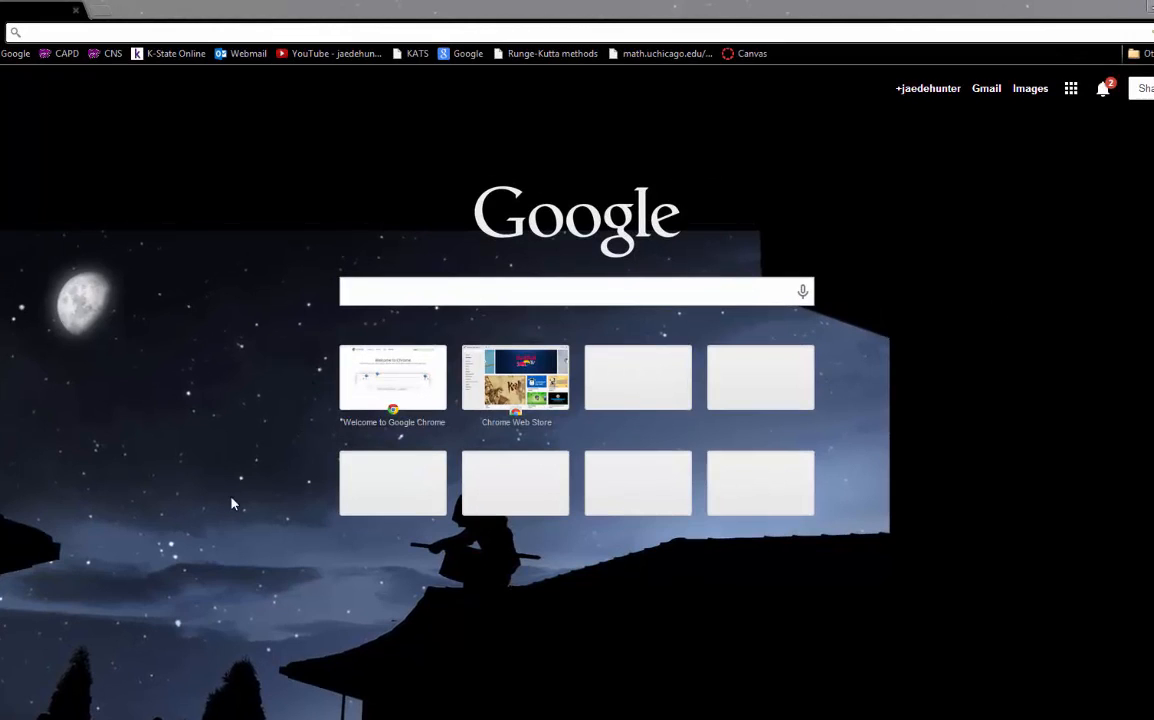
pyautogui.moveTo(365, 488)
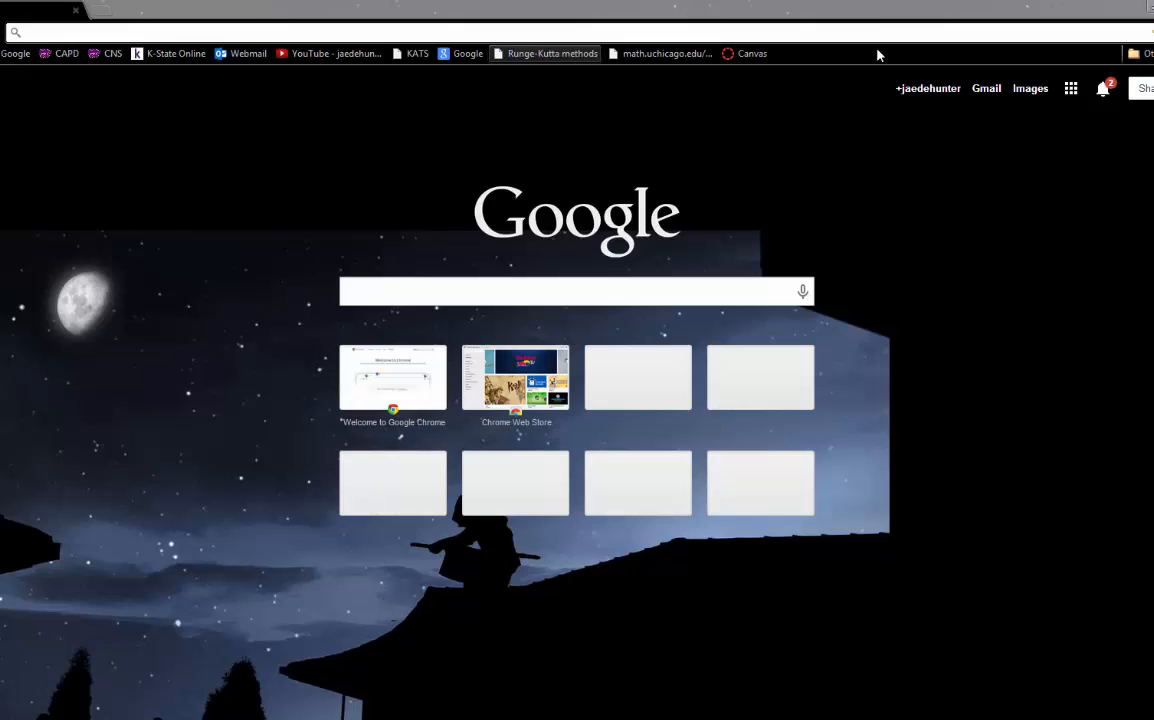
pyautogui.moveTo(461, 75)
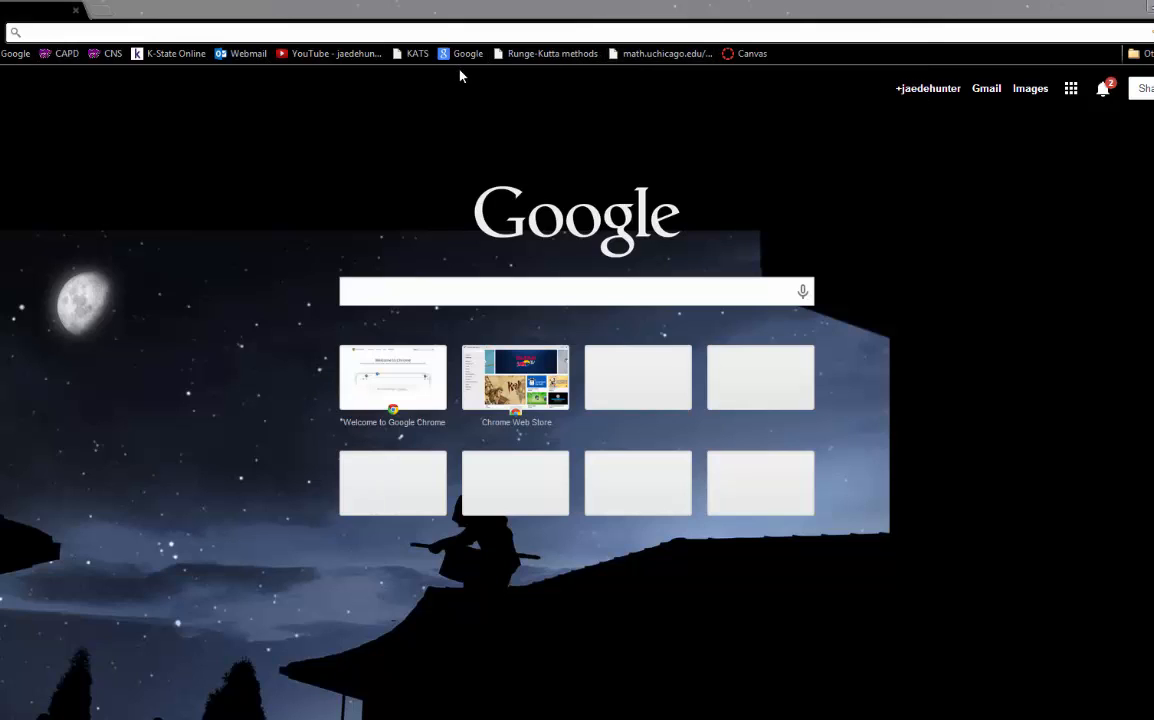
pyautogui.moveTo(228, 110)
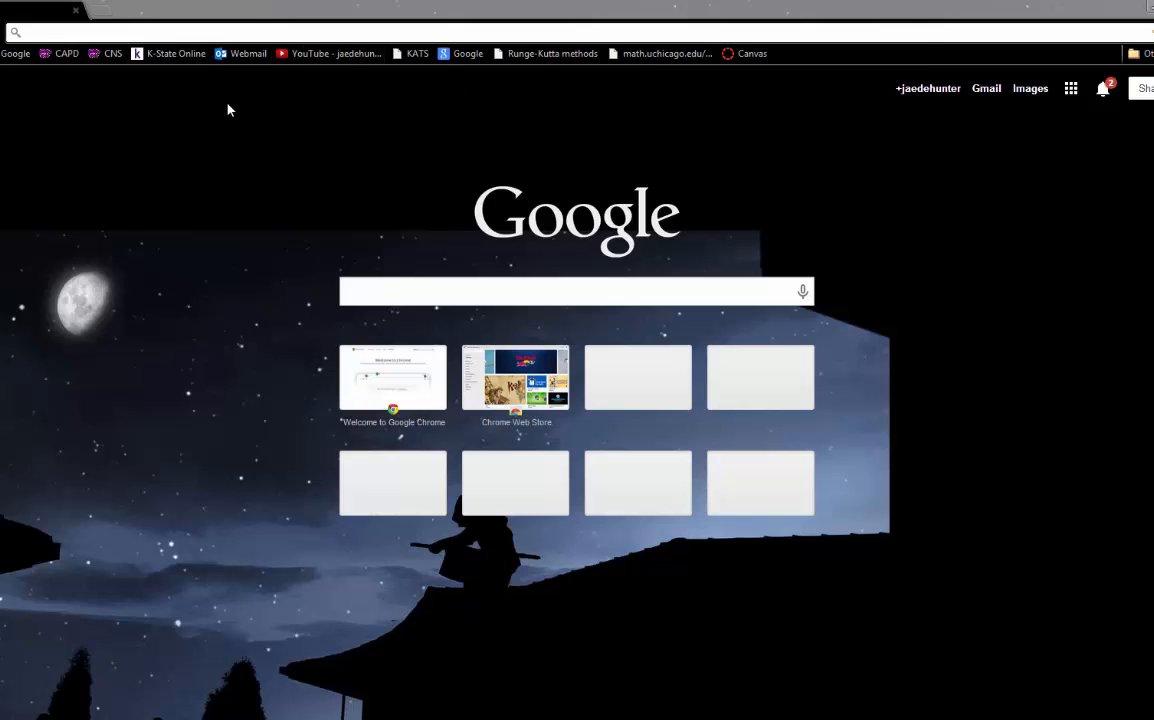